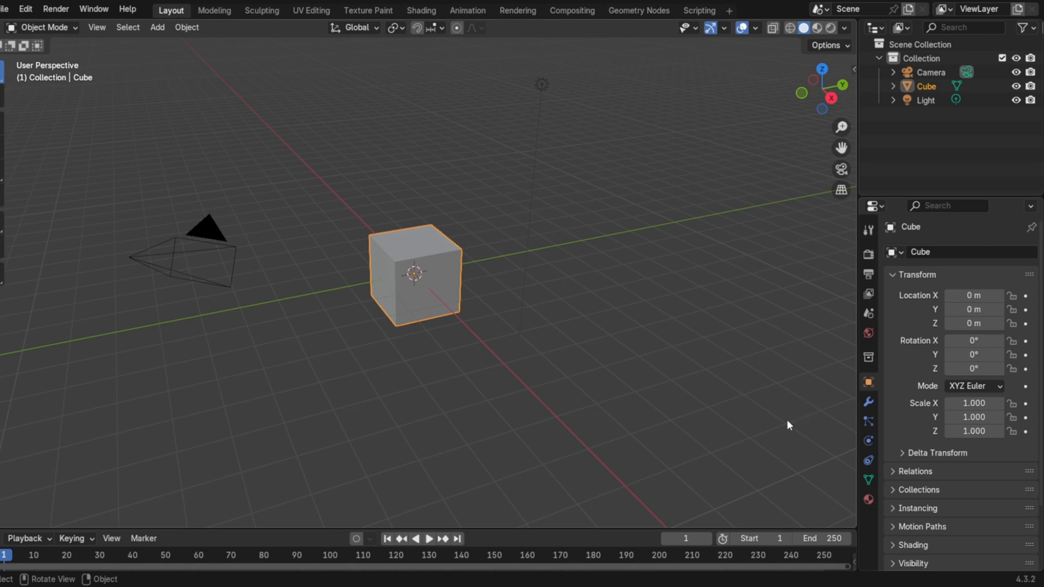
pyautogui.moveTo(715, 379)
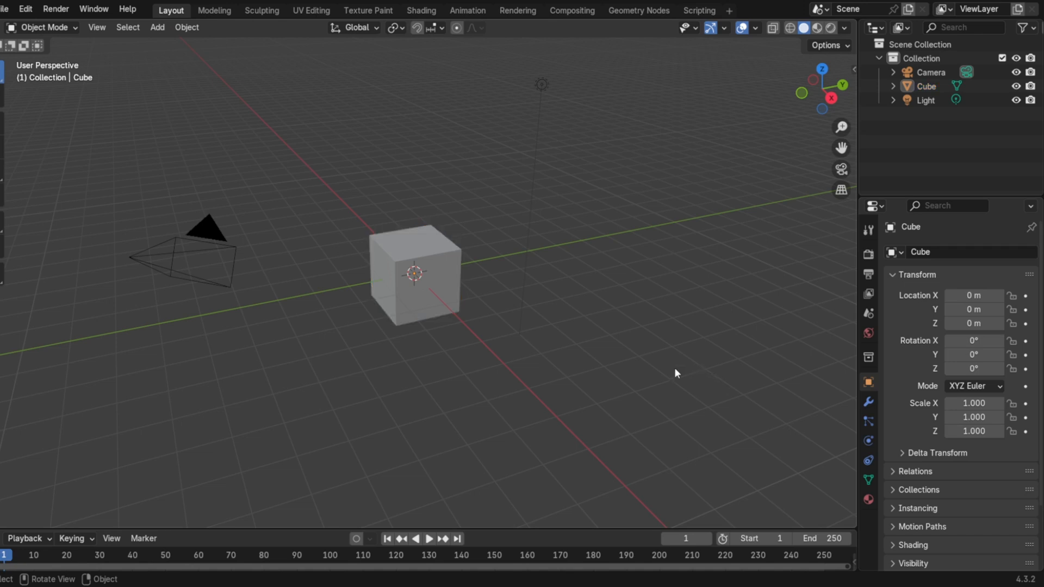
# Check the light, then replace the cube's face-corner color attribute with a vertex Color attribute
pyautogui.click(926, 100)
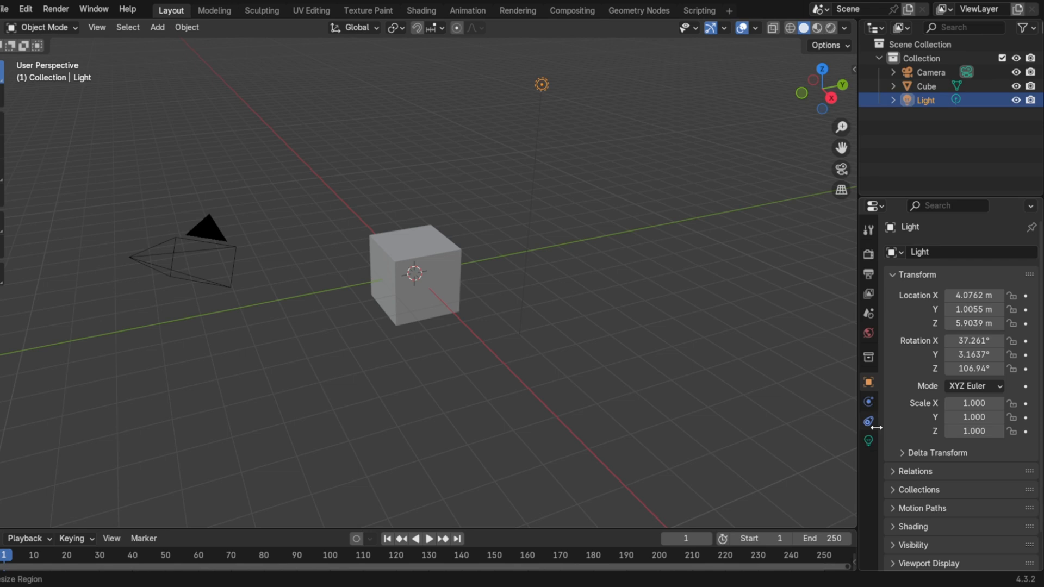
pyautogui.click(869, 440)
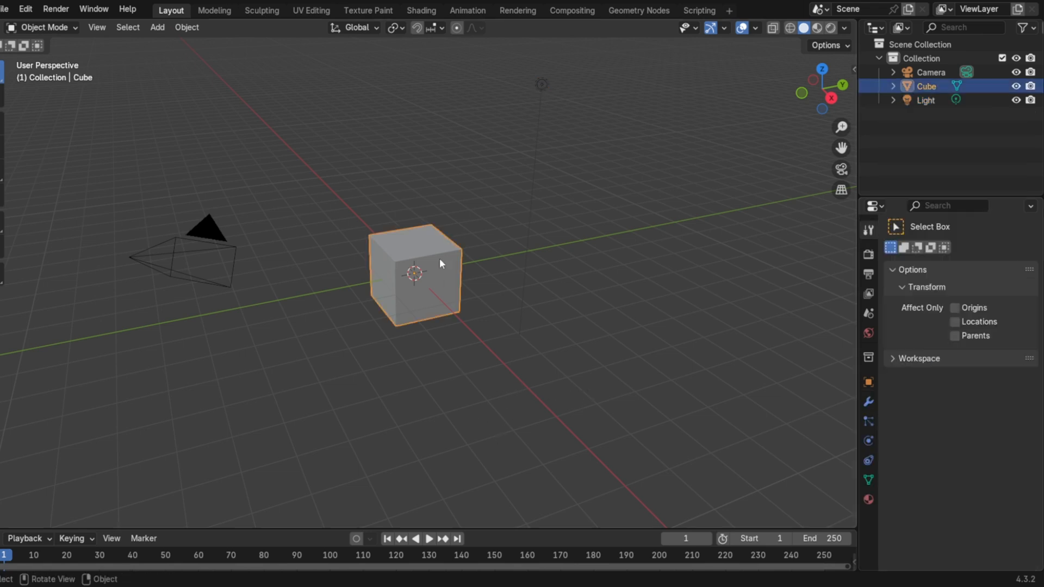
pyautogui.click(868, 479)
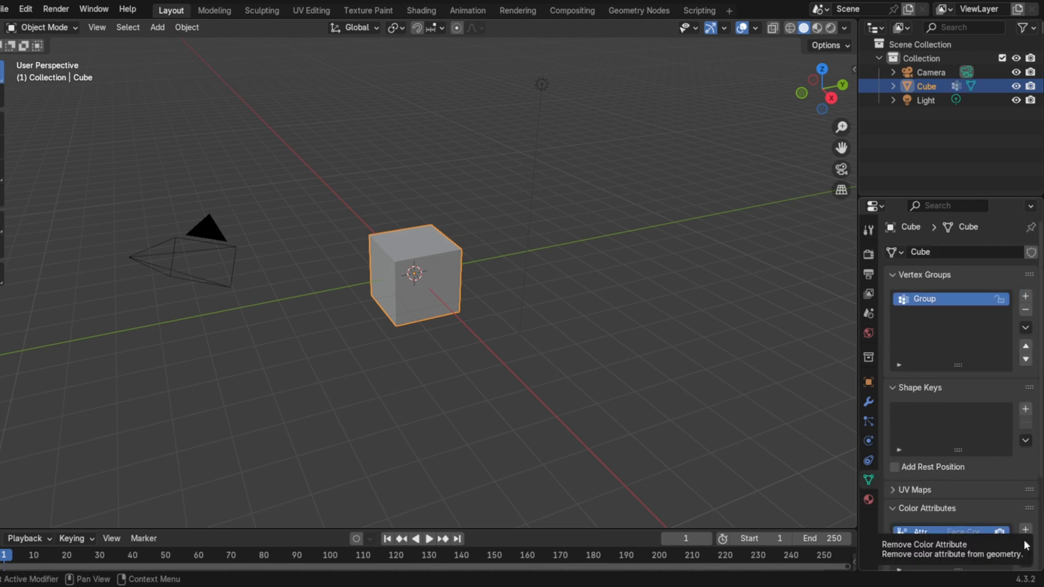
pyautogui.click(41, 28)
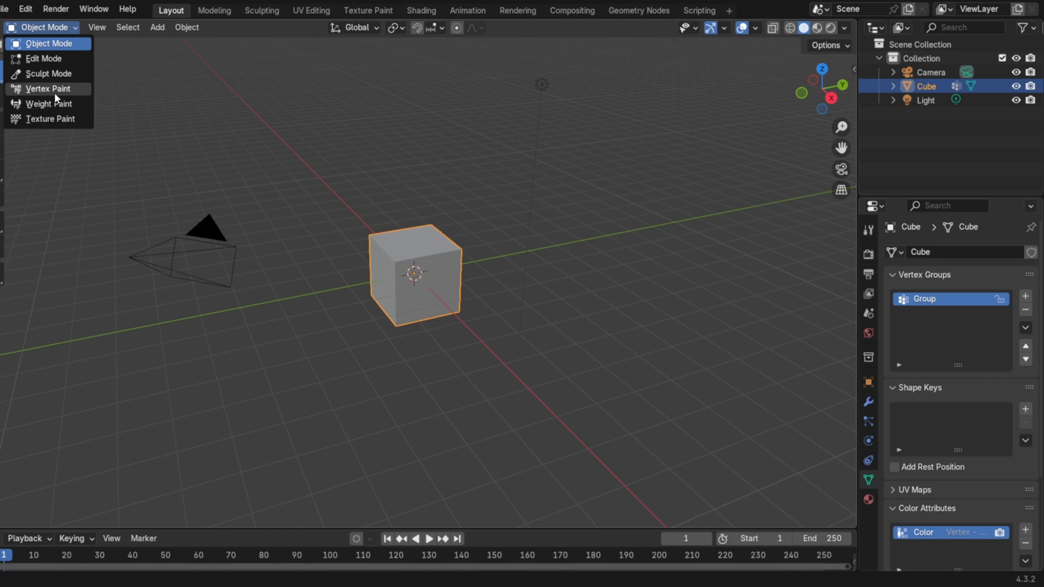
pyautogui.click(48, 88)
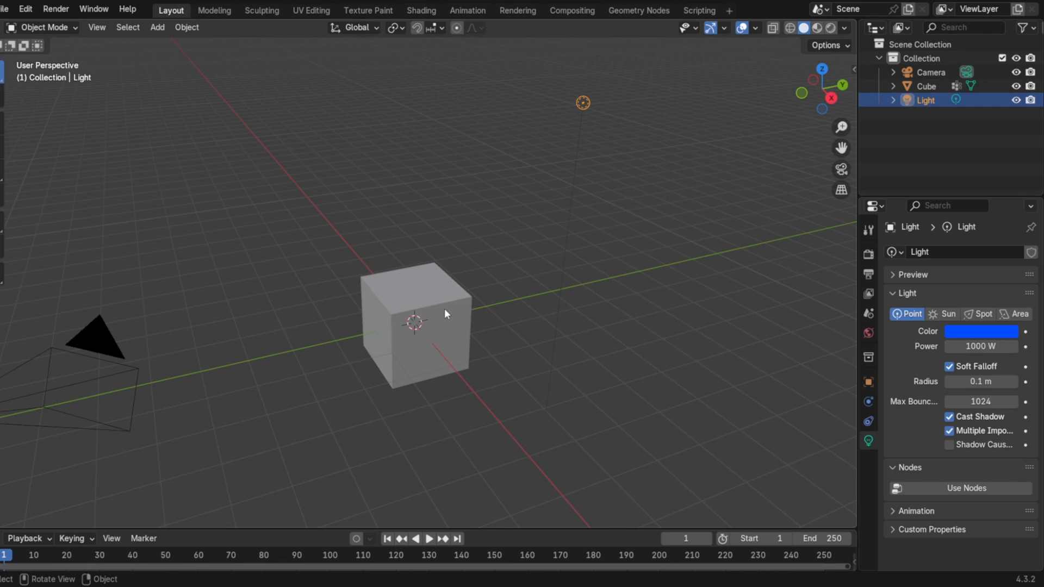
pyautogui.moveTo(446, 299)
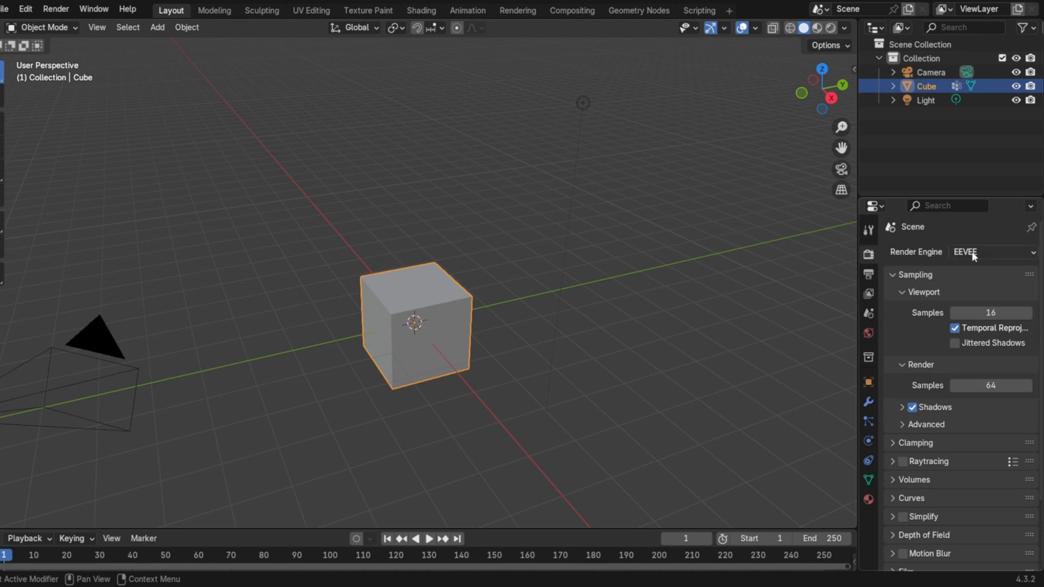
# Switch the render engine to Cycles and set the Combined bake's output target to image textures
pyautogui.click(992, 252)
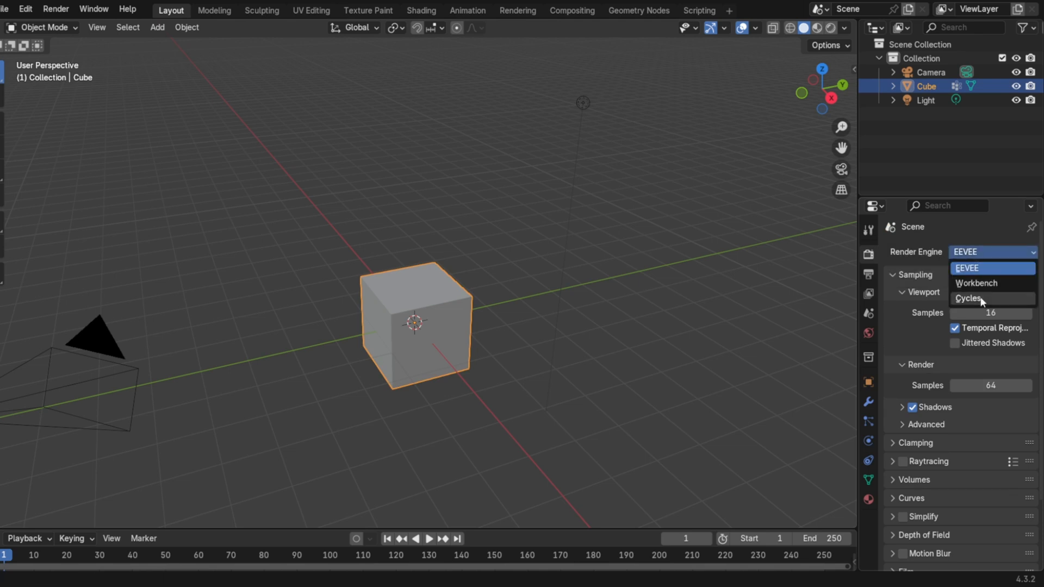
pyautogui.click(970, 298)
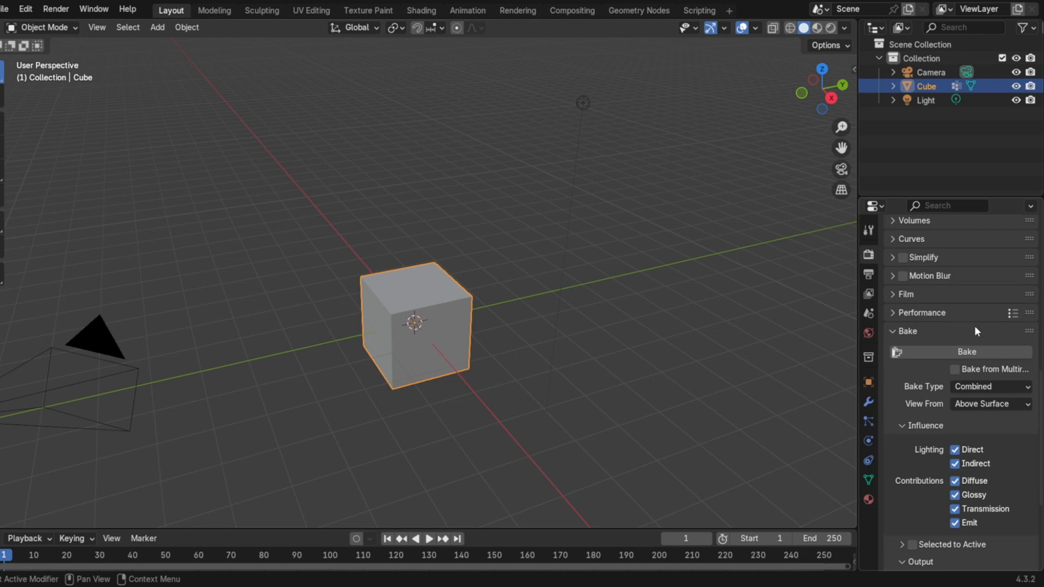
pyautogui.scroll(-3)
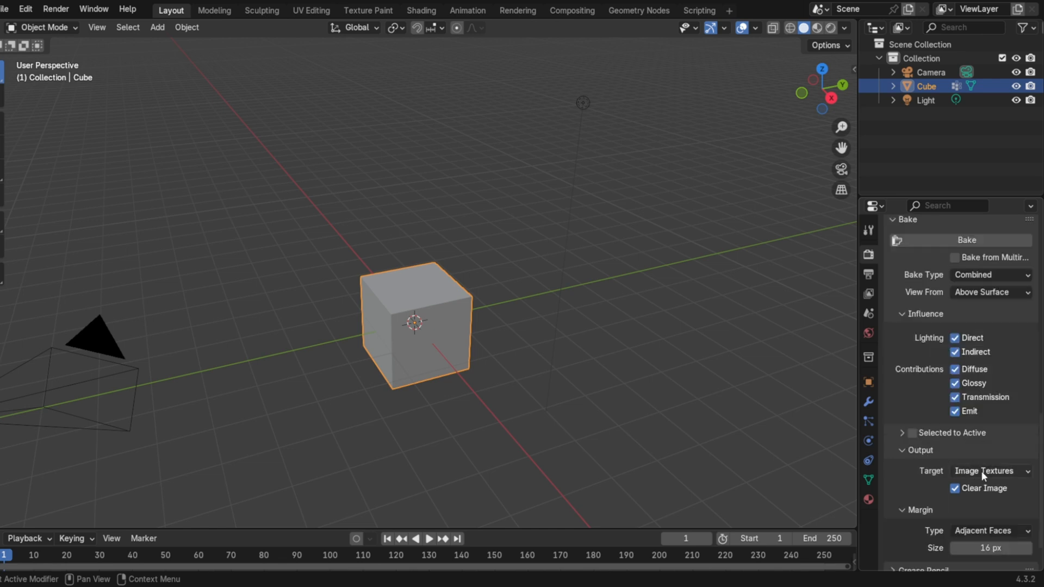
pyautogui.click(989, 471)
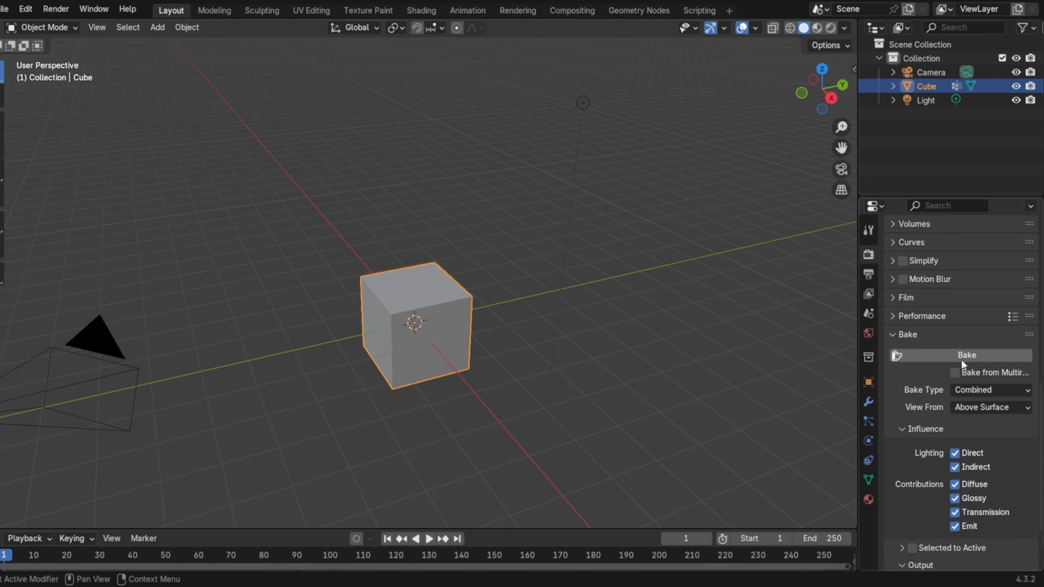
# Put the cube into Vertex Paint mode to see its baked blue vertex colors
pyautogui.click(44, 28)
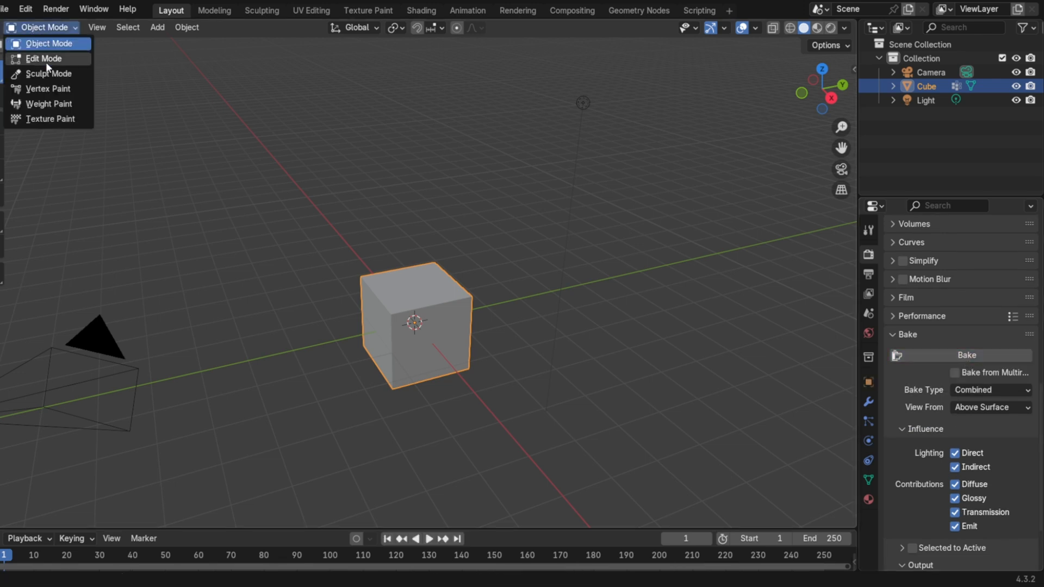
pyautogui.moveTo(47, 88)
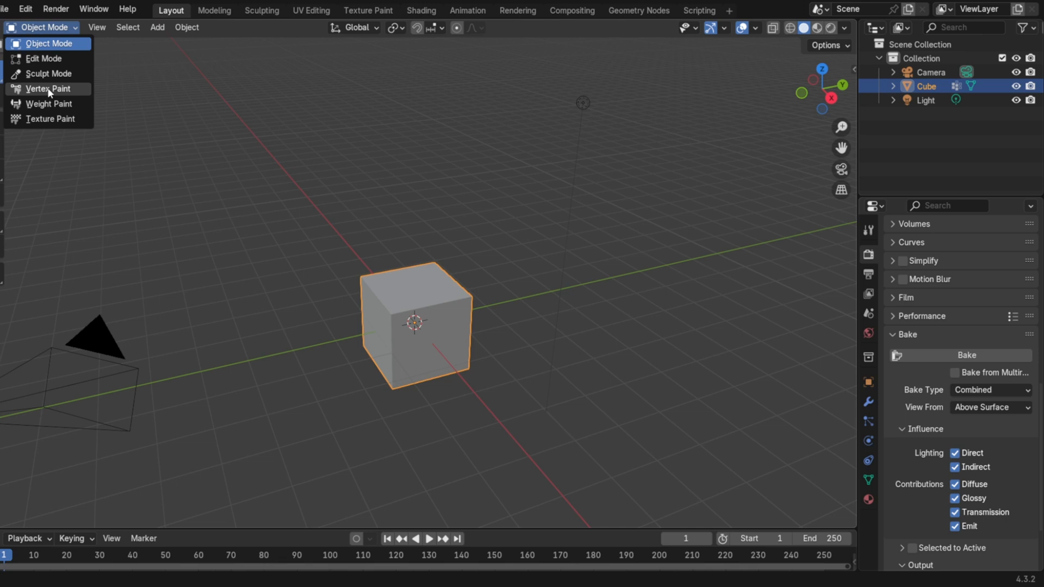
pyautogui.click(48, 89)
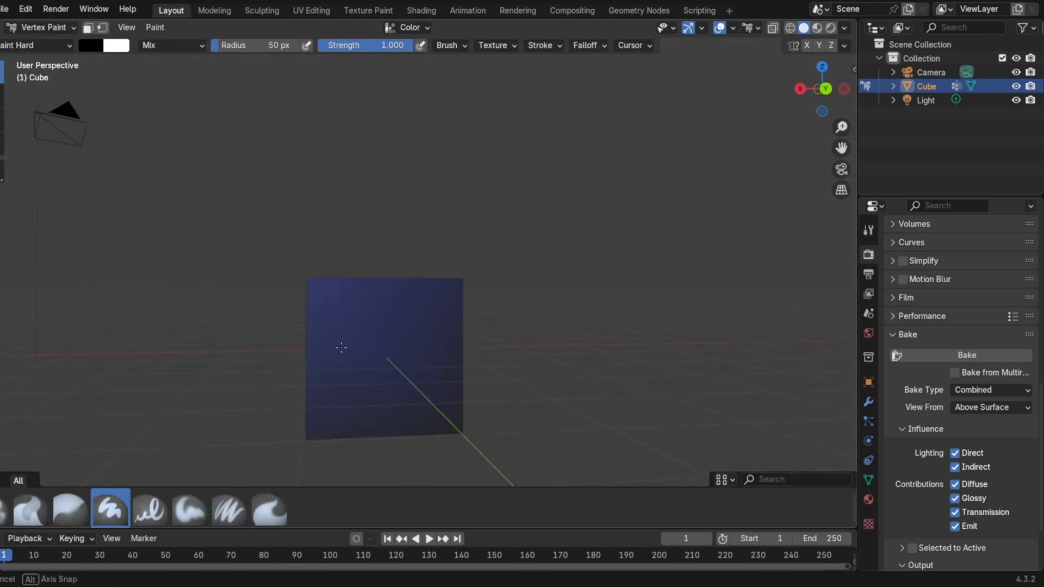